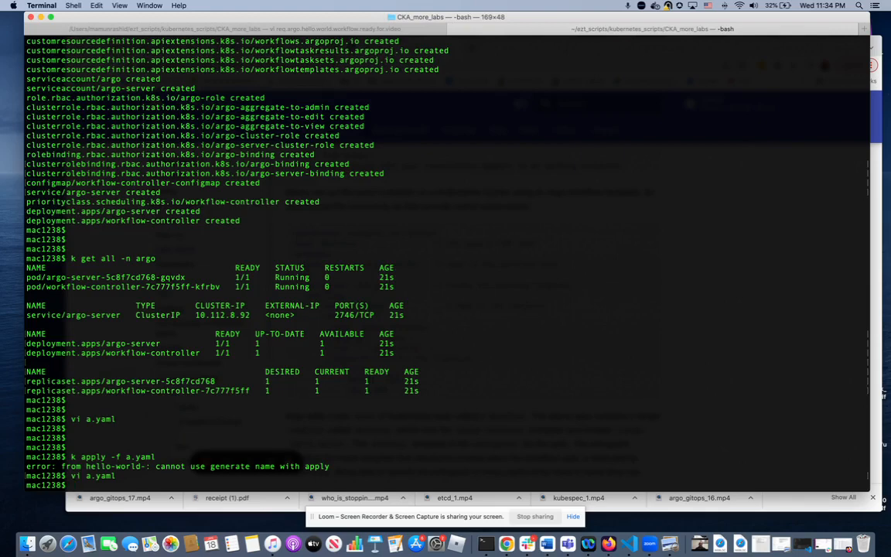
Step: Run vi a.yaml to edit the generateName line under metadata
{"action": "key", "text": "Return"}
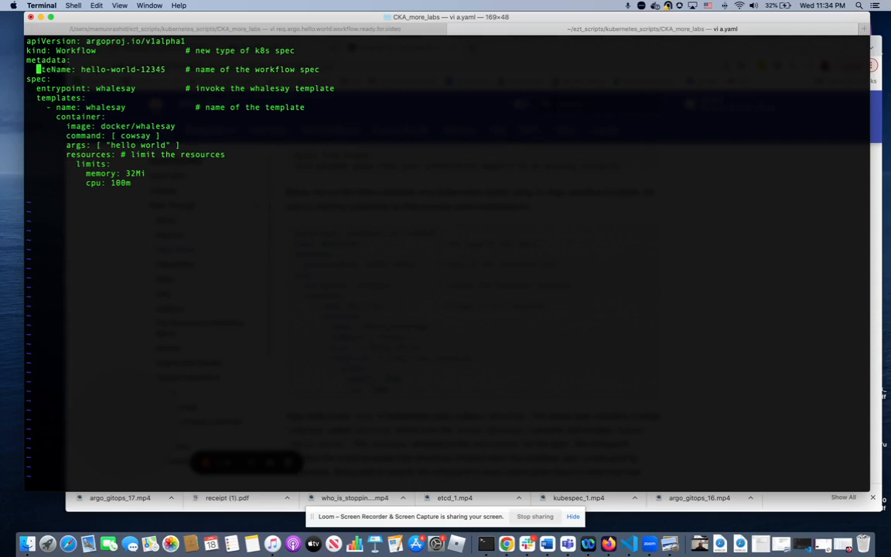